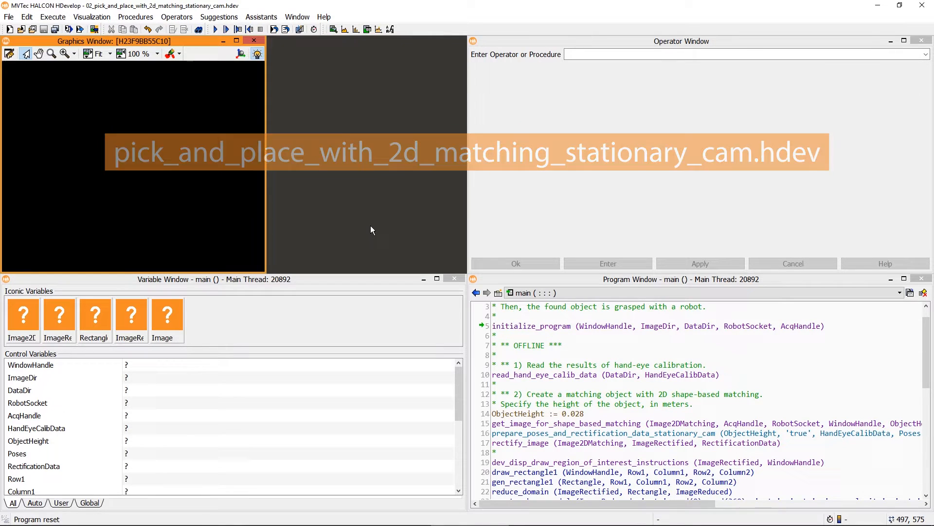
# Run the pick-and-place program from the start until the image acquisition prompt appears.
pyautogui.click(216, 29)
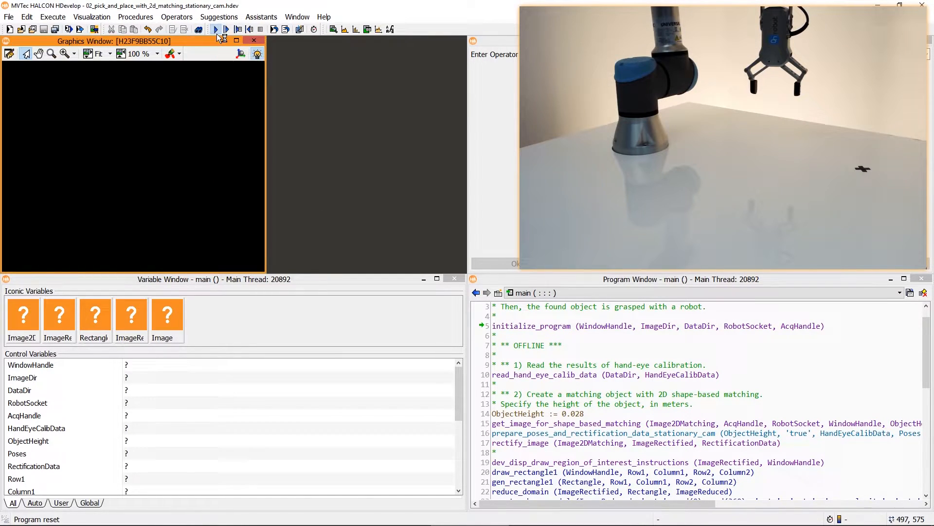
pyautogui.click(214, 29)
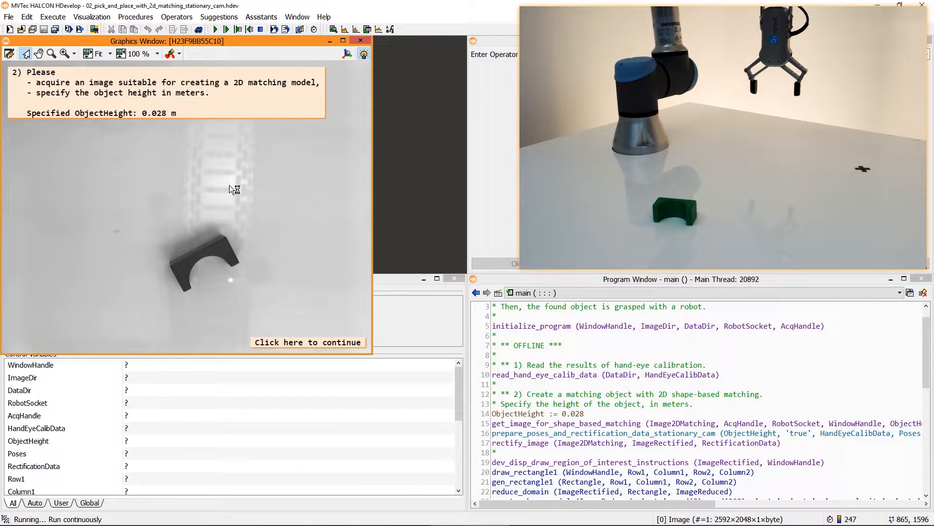
# Continue past image acquisition to begin drawing the block's shape-model region.
pyautogui.click(308, 341)
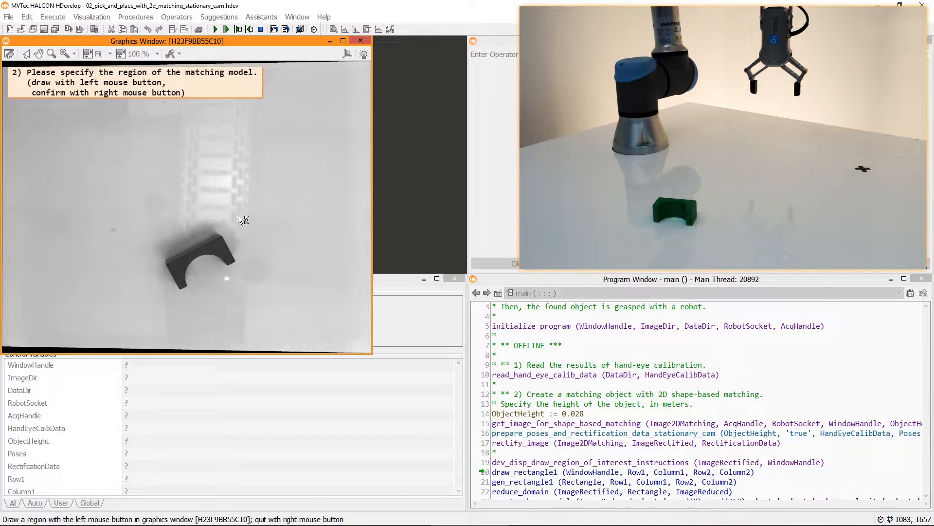
pyautogui.moveTo(161, 233)
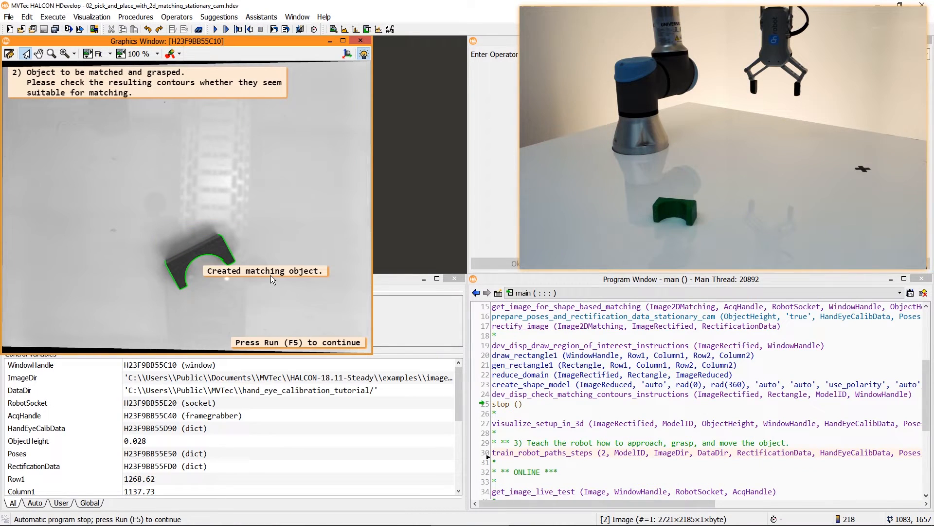
pyautogui.moveTo(256, 231)
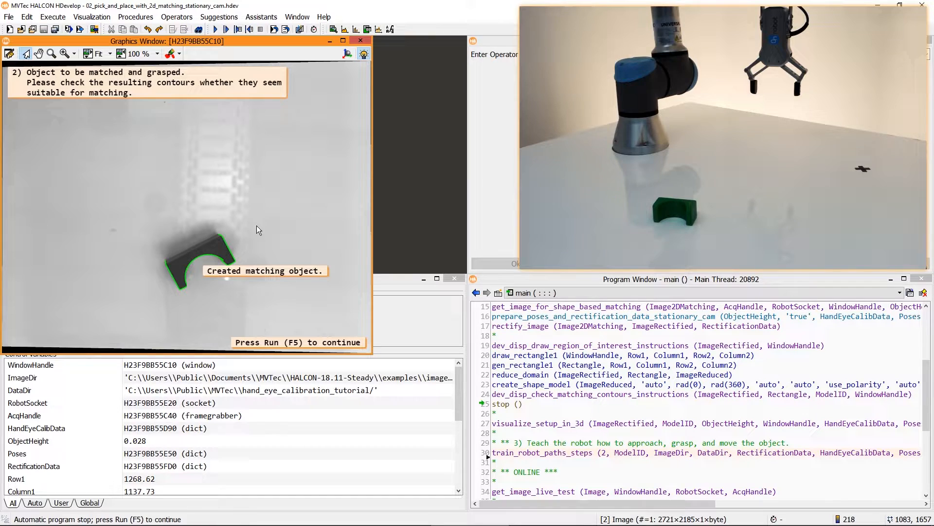
# Resume execution after the contours, accept the 3D setup view and start grasp-pose teaching.
pyautogui.click(220, 29)
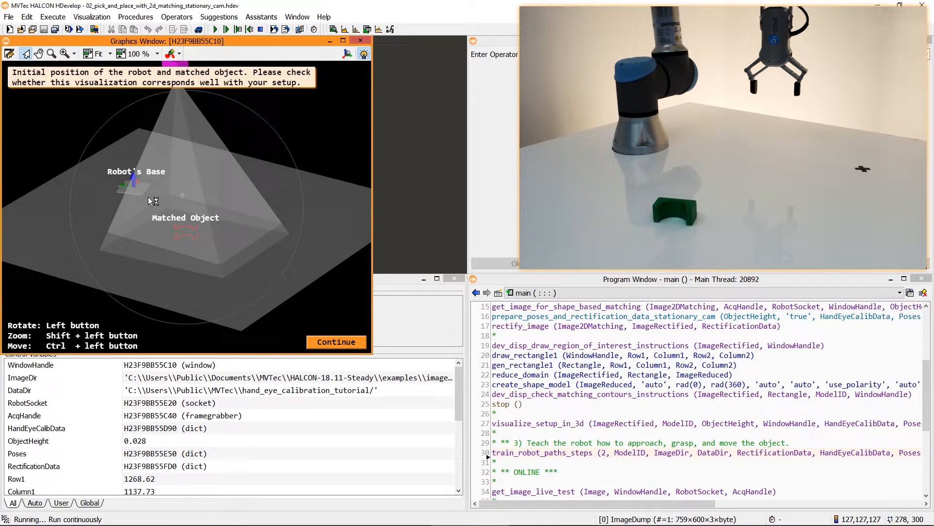
pyautogui.click(336, 342)
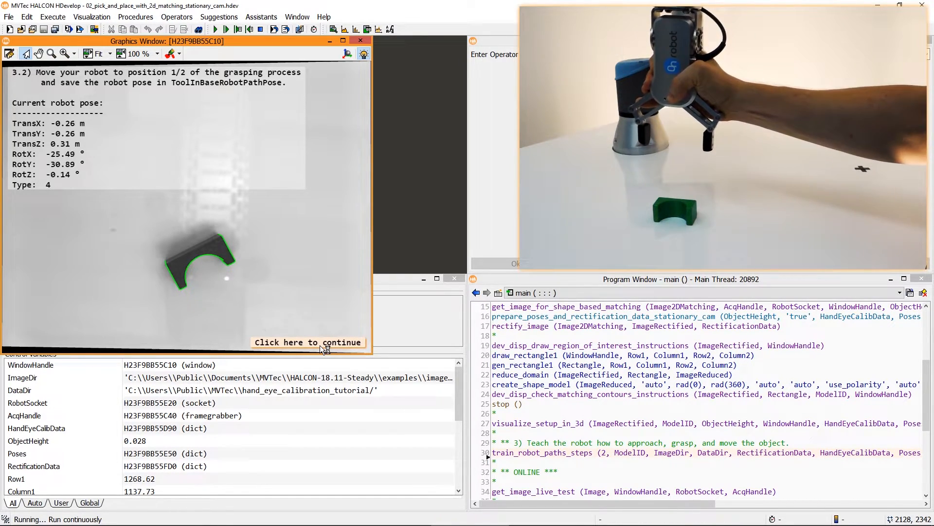
# Save the robot's first and second grasping poses after moving to each position.
pyautogui.click(308, 342)
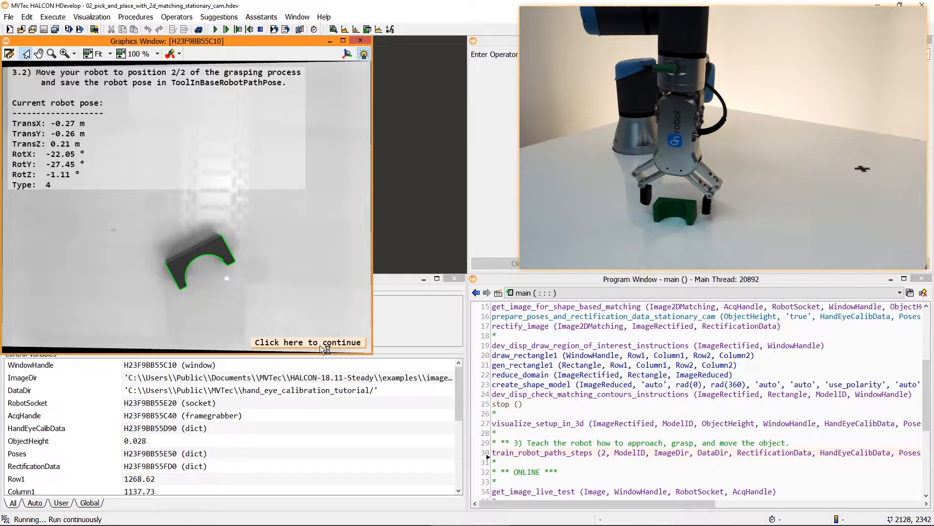
pyautogui.click(309, 342)
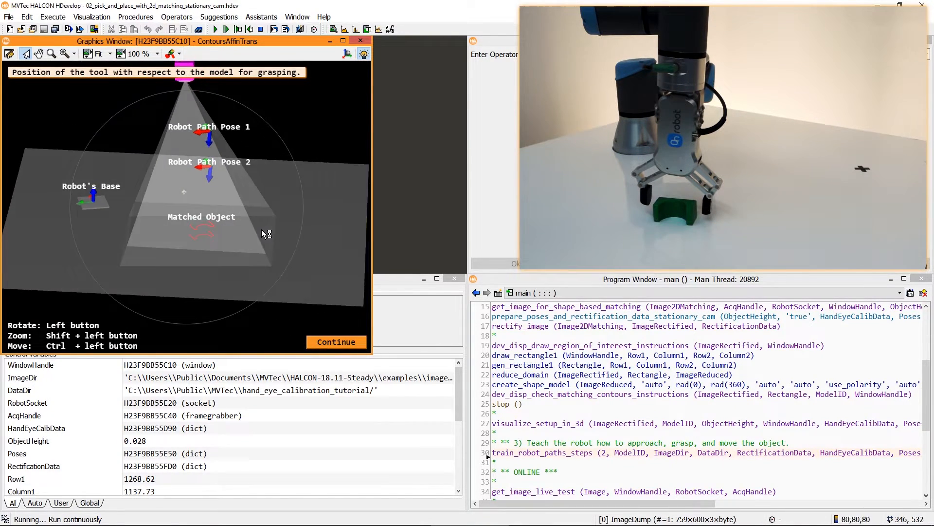
# Inspect the taught grasp poses in the rotated 3D scene and accept them to enter the online phase.
pyautogui.moveTo(267, 232); pyautogui.dragTo(225, 253)
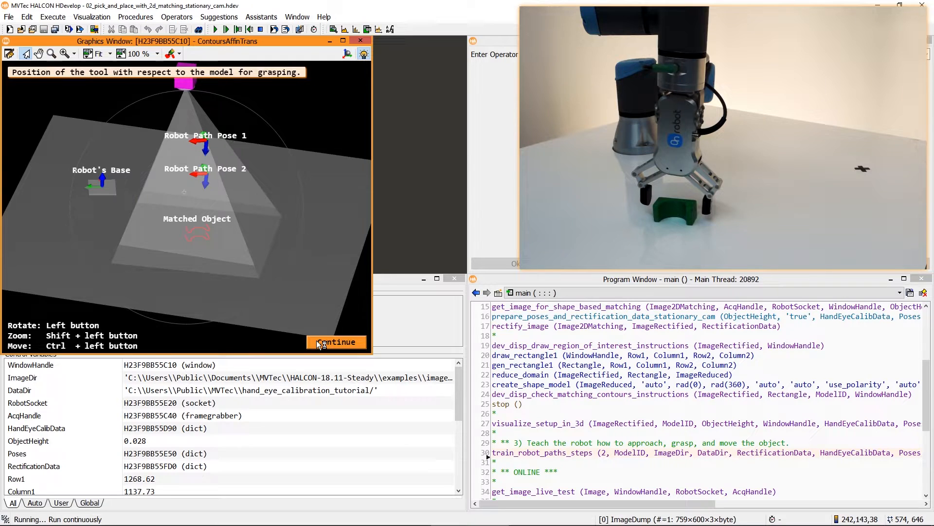
pyautogui.click(337, 341)
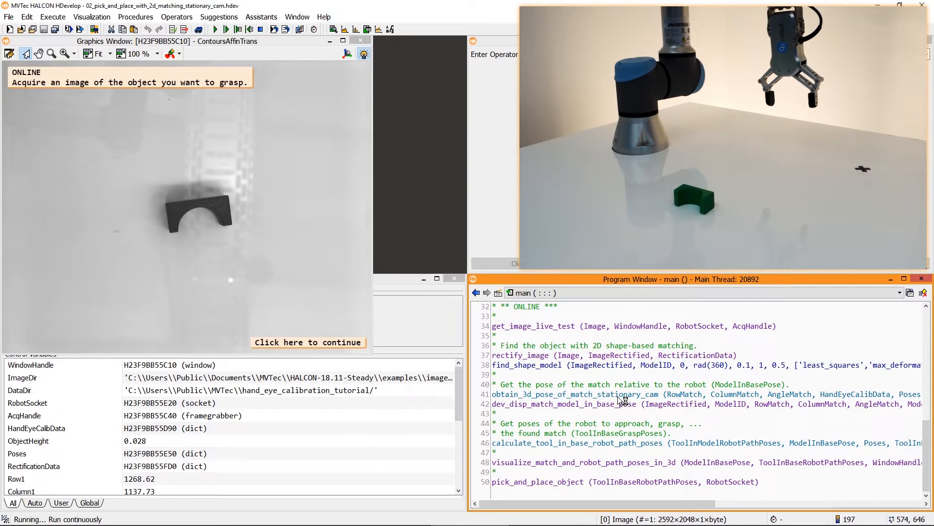
# Continue with the live block image and accept the found grasp poses shown in 3D.
pyautogui.click(573, 394)
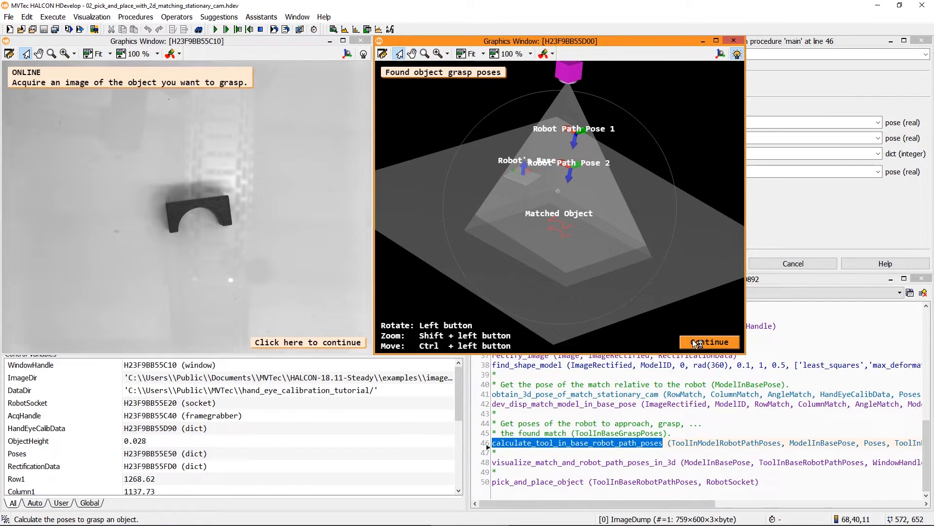
pyautogui.click(710, 342)
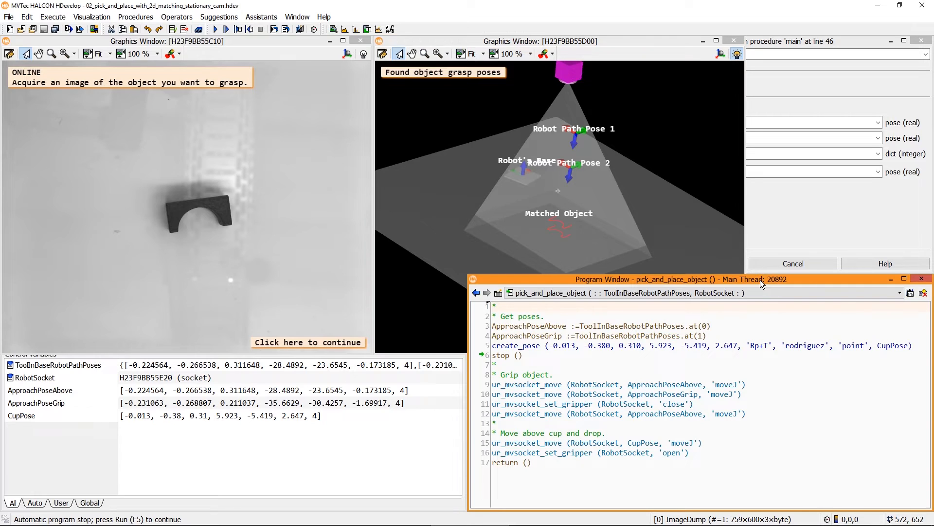